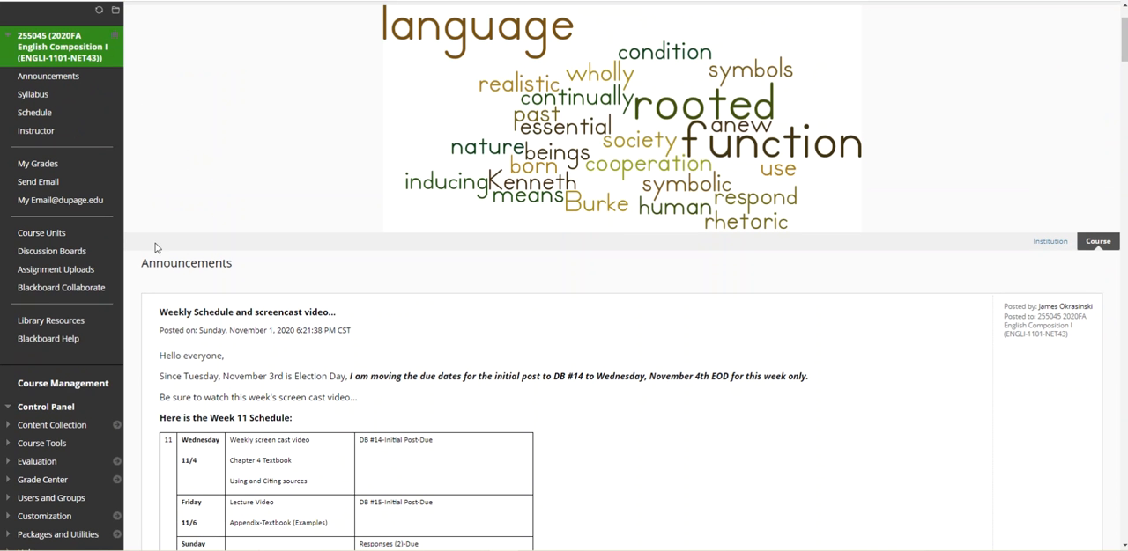
- Open Discussion Boards and scroll to the DB #14-Using and Citing Sources forum description
{"action": "left_click", "coordinate": [51, 251]}
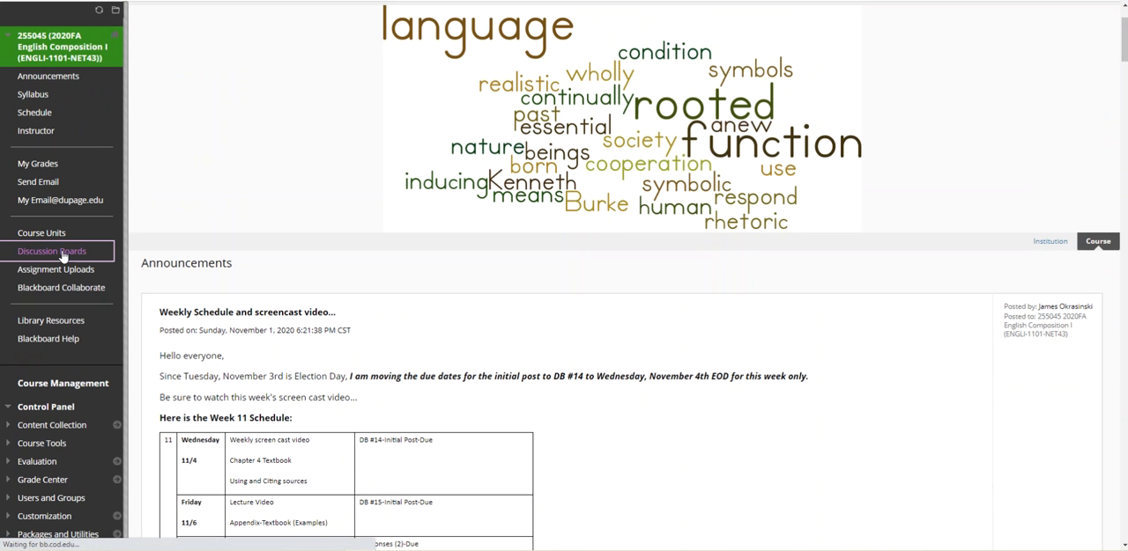
{"action": "left_click", "coordinate": [51, 251]}
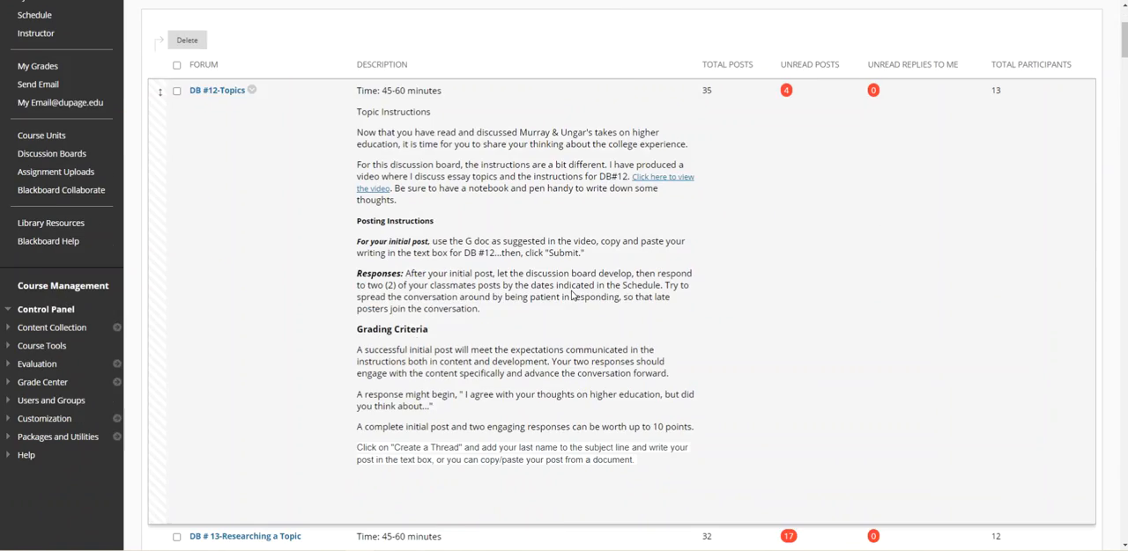
{"action": "scroll", "scroll_direction": "down", "scroll_amount": 3}
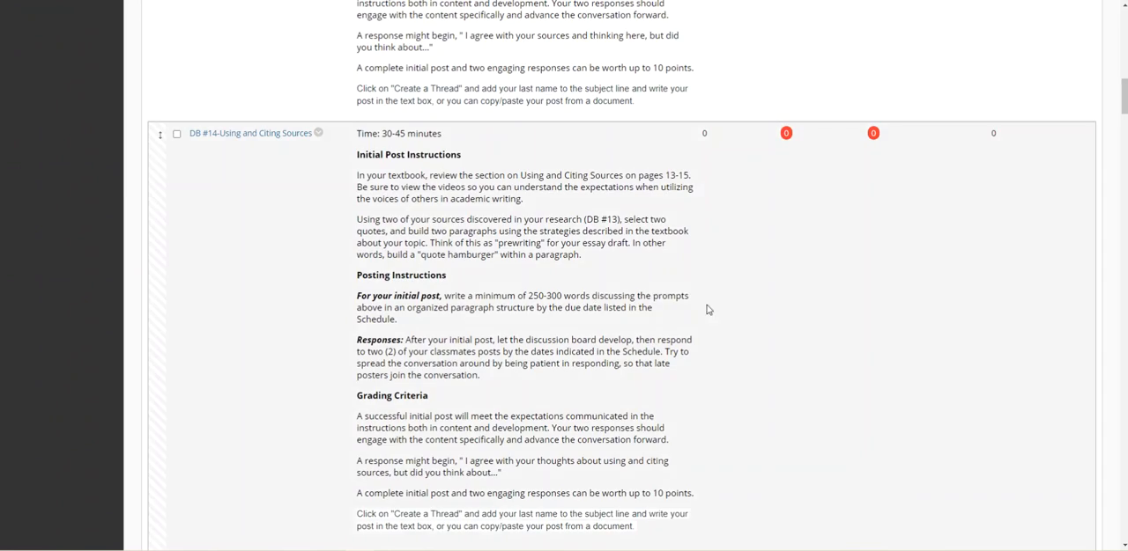
{"action": "scroll", "scroll_direction": "down", "scroll_amount": 3}
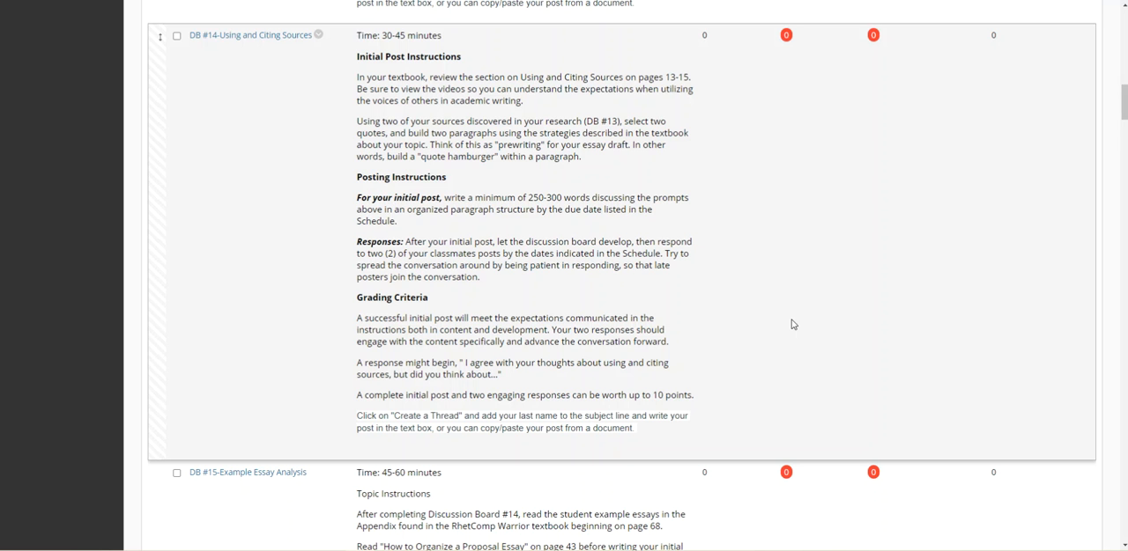
{"action": "mouse_move", "coordinate": [262, 44]}
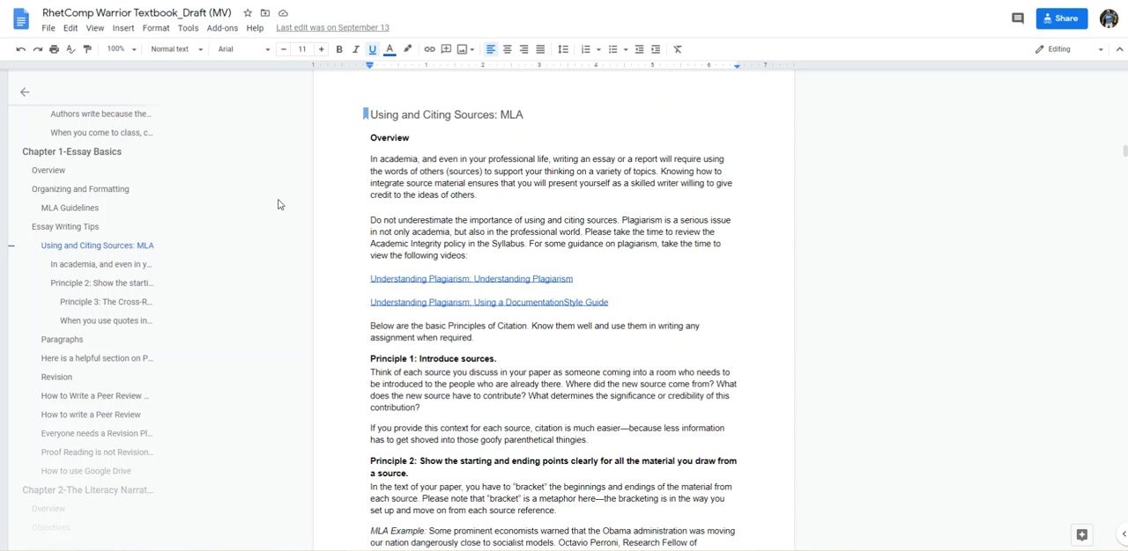
{"action": "mouse_move", "coordinate": [912, 270]}
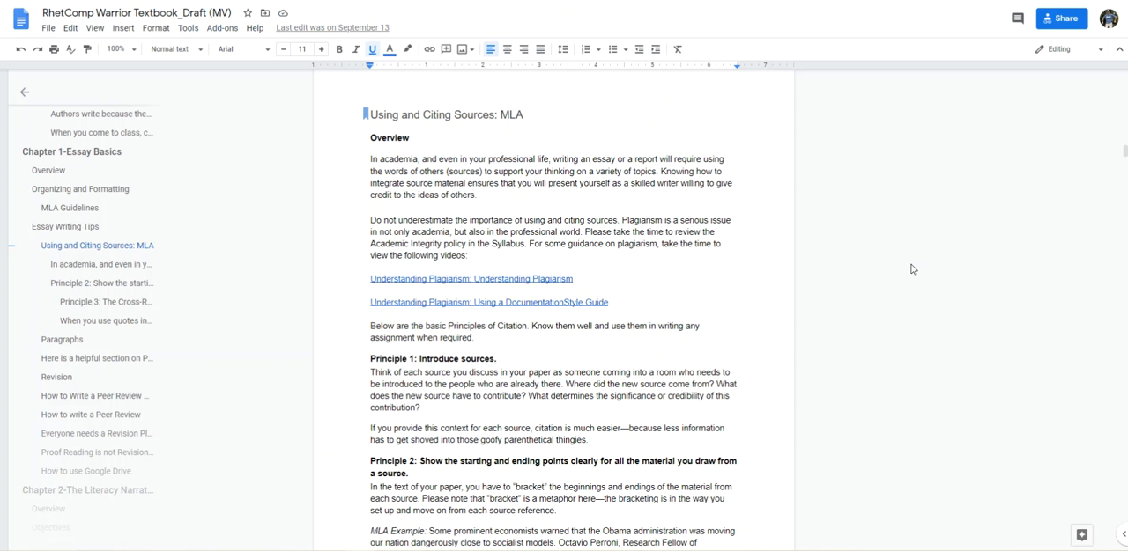
{"action": "mouse_move", "coordinate": [869, 306]}
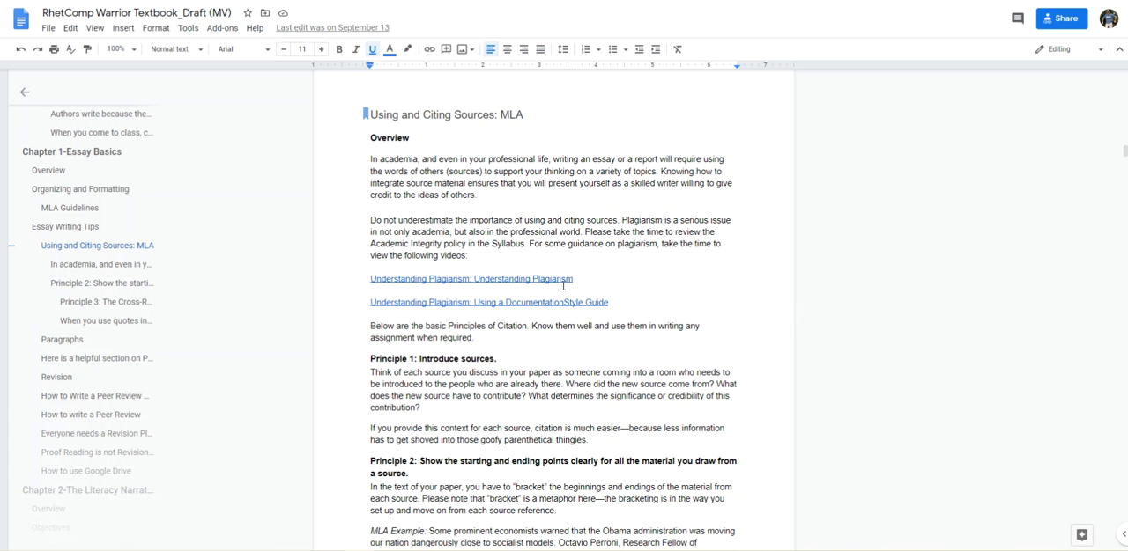
{"action": "mouse_move", "coordinate": [471, 278]}
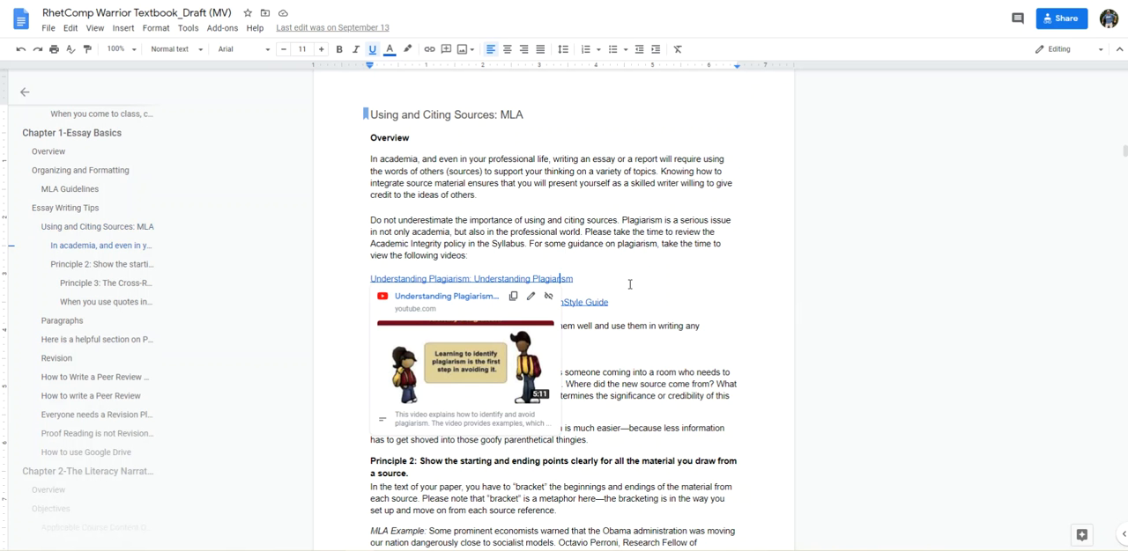
{"action": "mouse_move", "coordinate": [646, 301]}
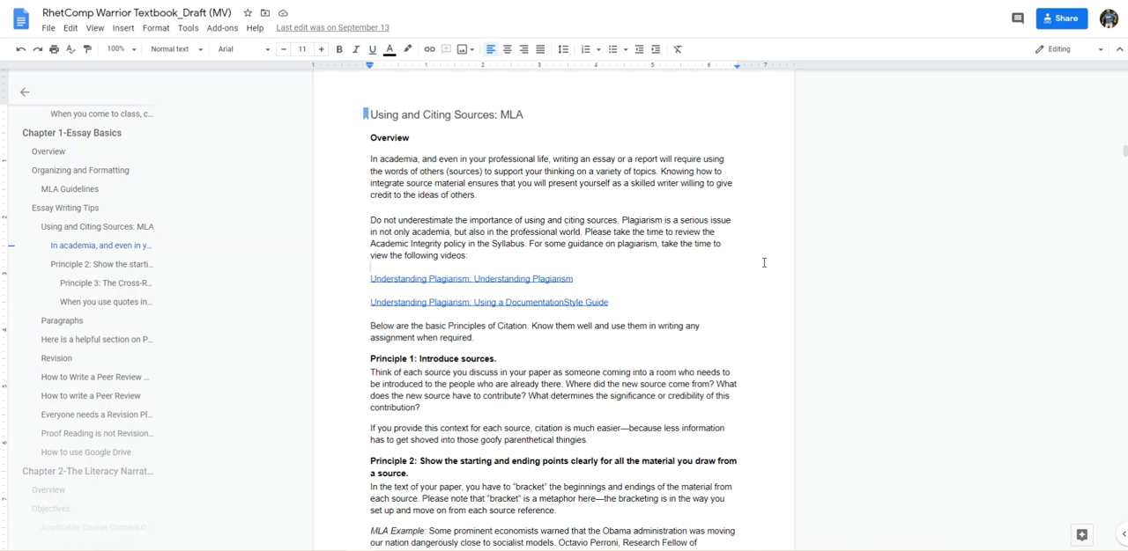
- Scroll page 13 through Principle 1, Principle 2 and its MLA example
{"action": "scroll", "scroll_direction": "down", "scroll_amount": 3}
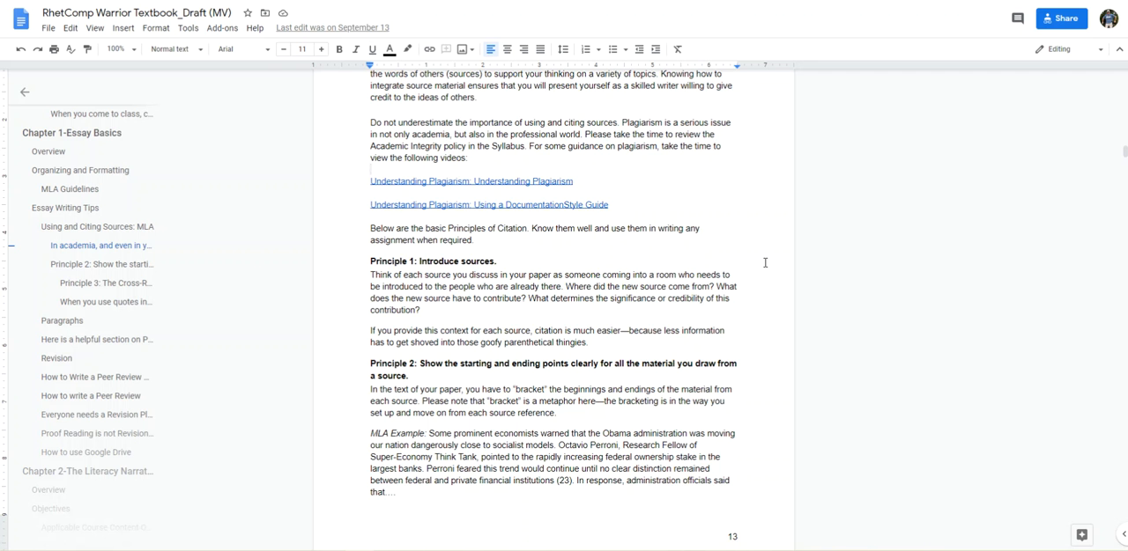
{"action": "scroll", "scroll_direction": "down", "scroll_amount": 3}
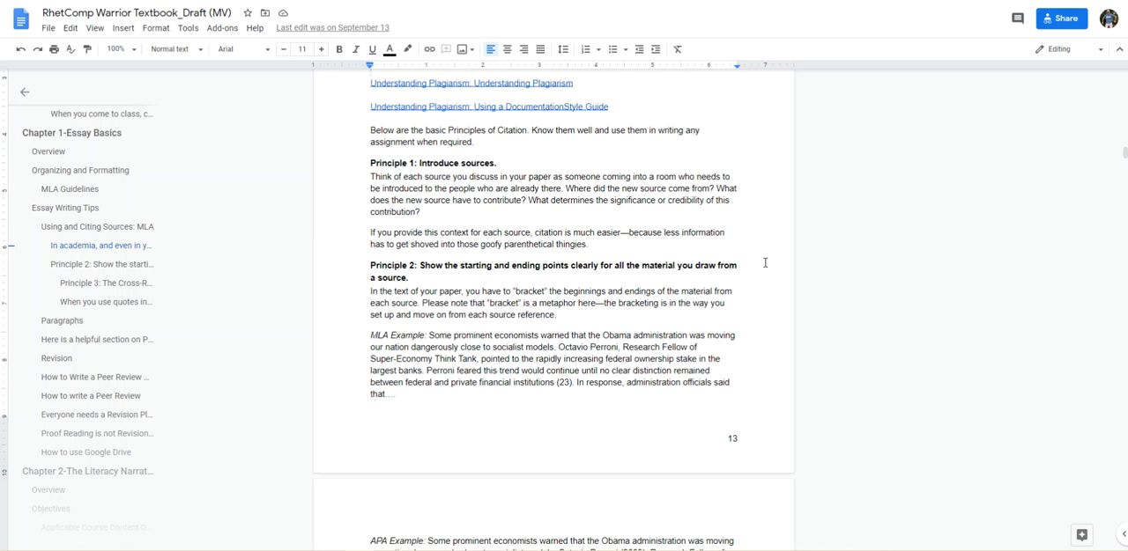
- Scroll past the APA example to Principle 3: The Cross-Reference and its Works Cited entries
{"action": "scroll", "scroll_direction": "down", "scroll_amount": 3}
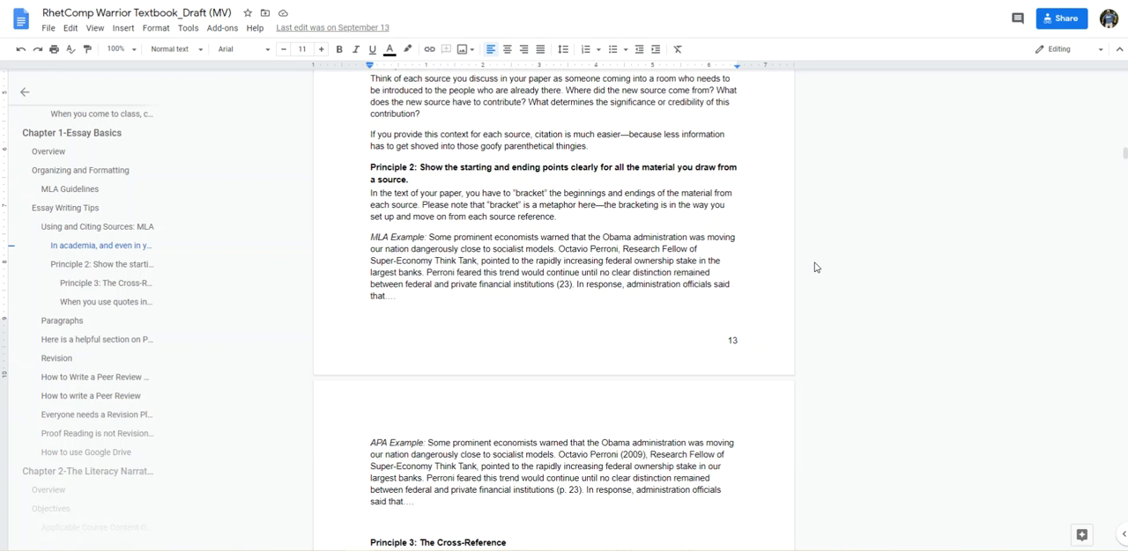
{"action": "mouse_move", "coordinate": [802, 285]}
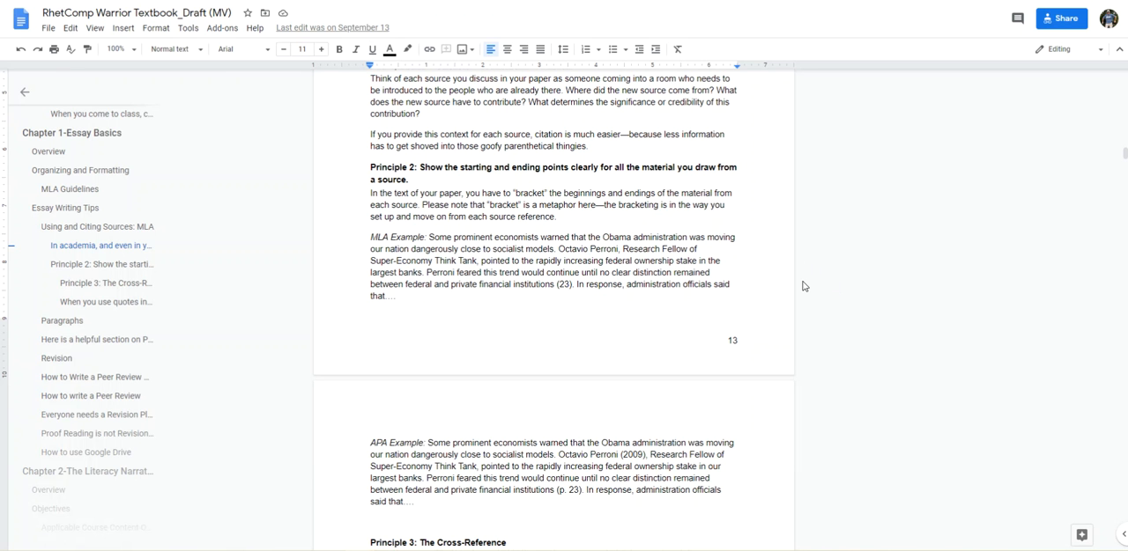
{"action": "mouse_move", "coordinate": [815, 288]}
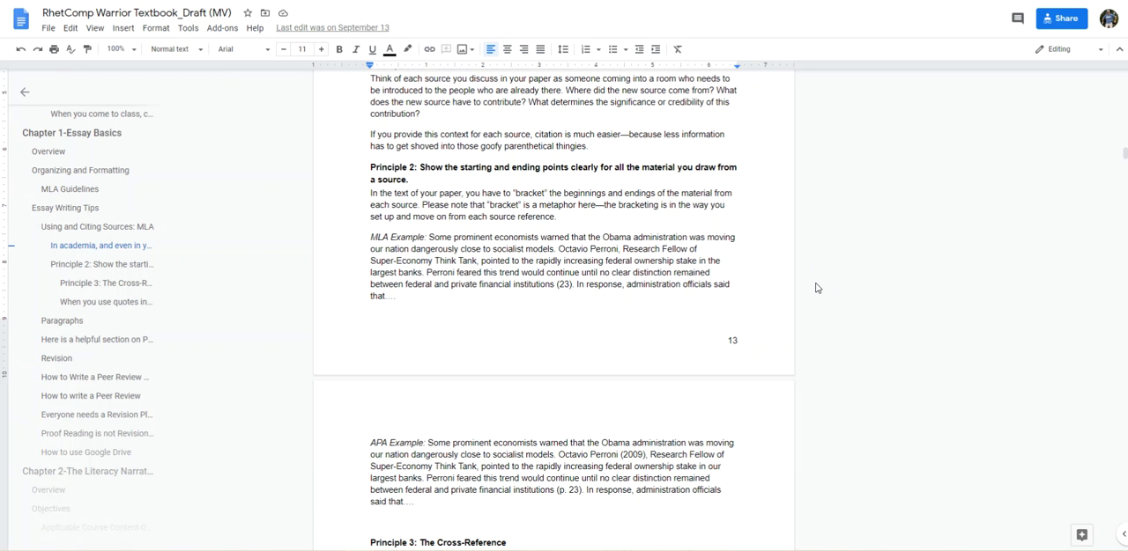
{"action": "mouse_move", "coordinate": [770, 293]}
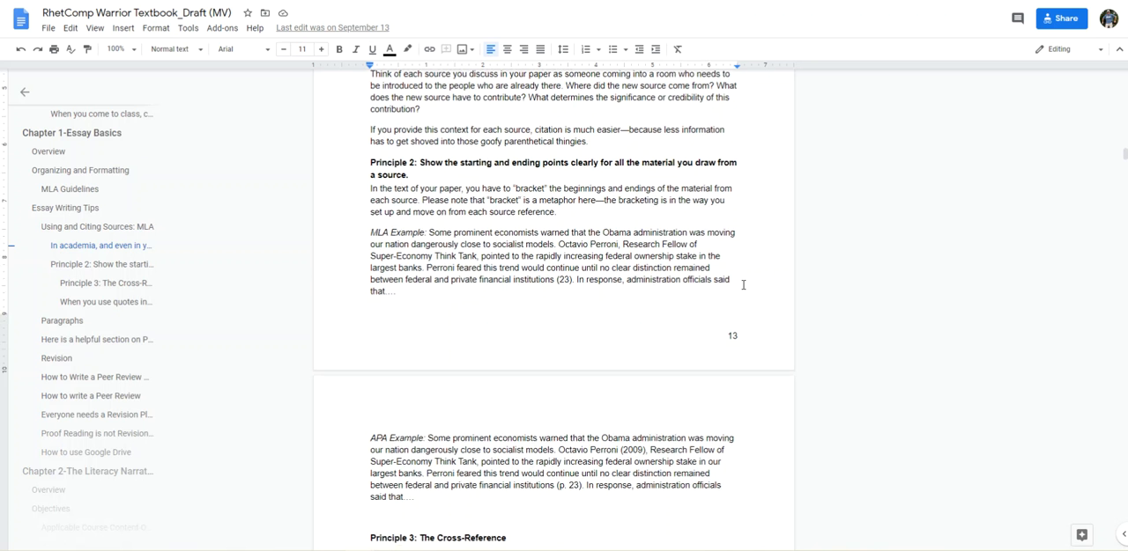
{"action": "scroll", "scroll_direction": "down", "scroll_amount": 3}
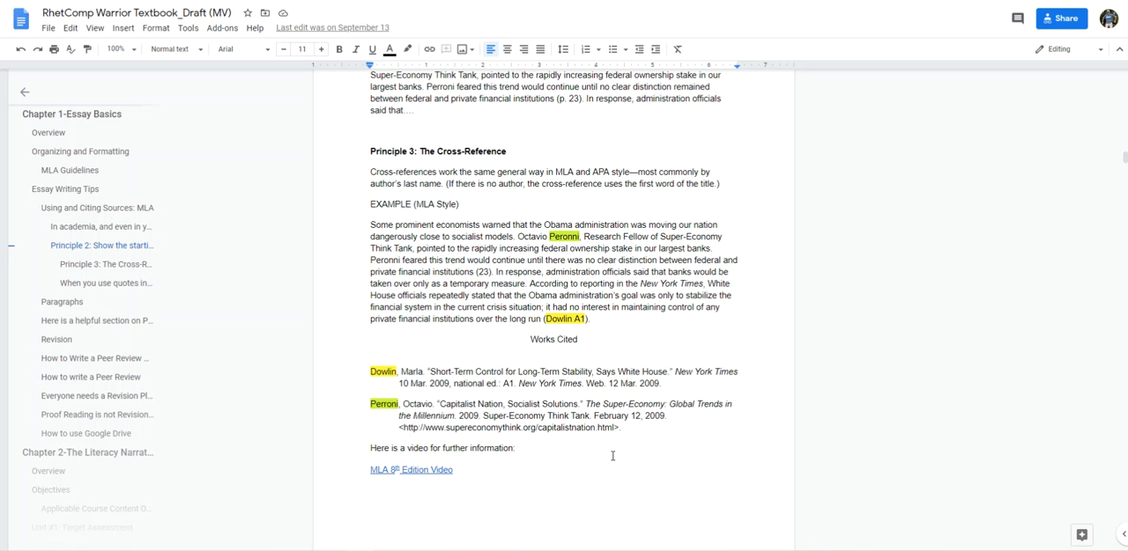
- Scroll to page 15's quote hamburger section with the Hamburger Quote Method graphic
{"action": "scroll", "scroll_direction": "down", "scroll_amount": 3}
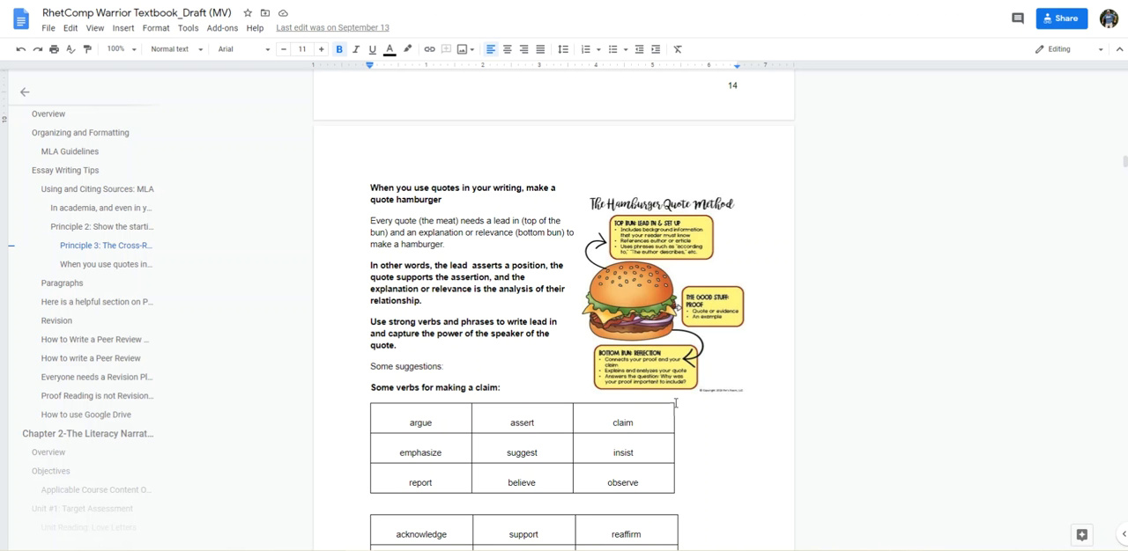
- Scroll to the claim verb tables and Verbs for disagreeing at the end of page 15
{"action": "scroll", "scroll_direction": "down", "scroll_amount": 3}
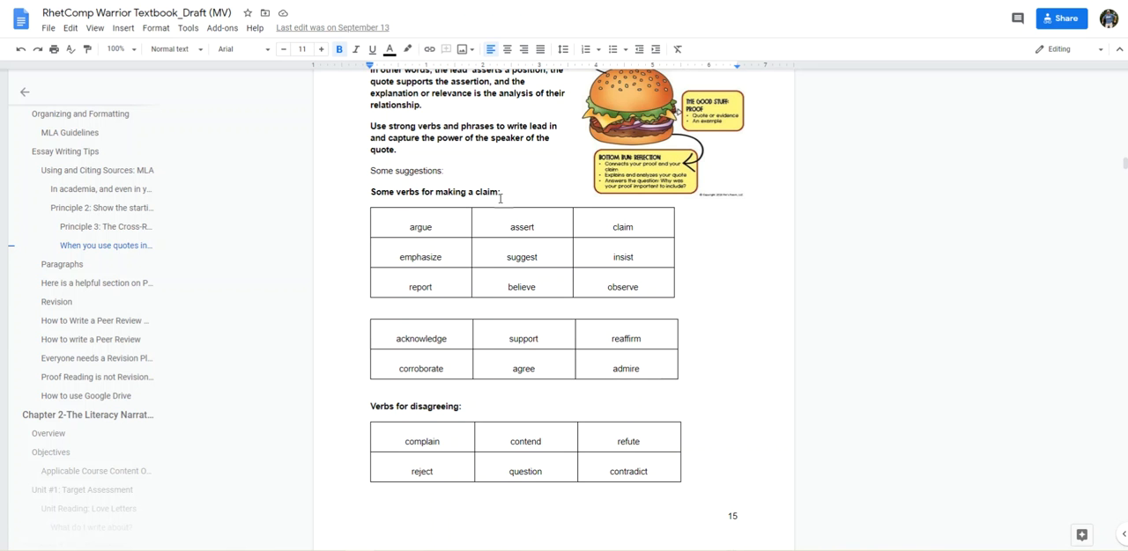
{"action": "mouse_move", "coordinate": [484, 422]}
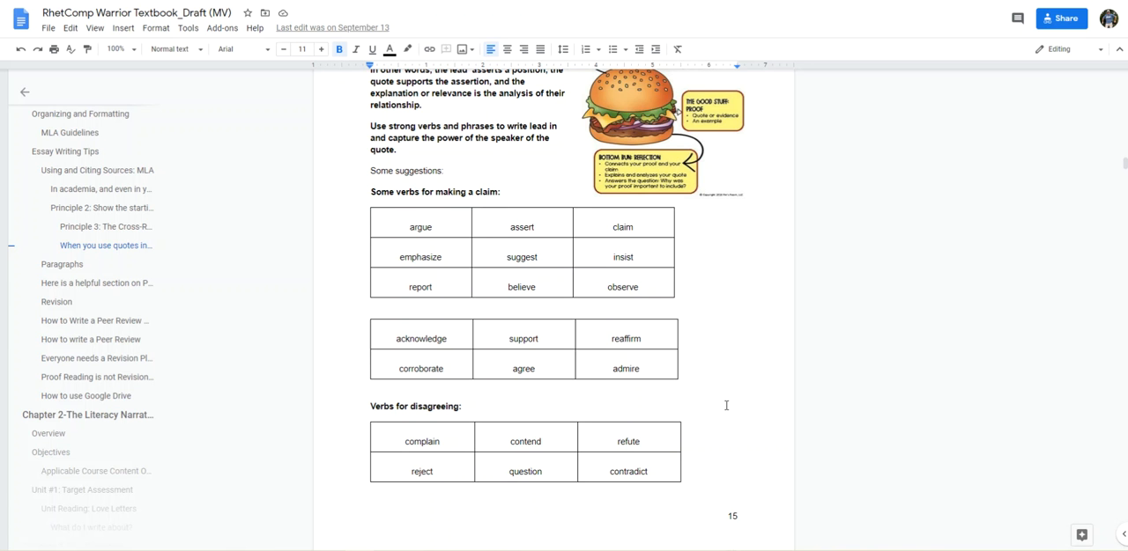
{"action": "scroll", "scroll_direction": "down", "scroll_amount": 3}
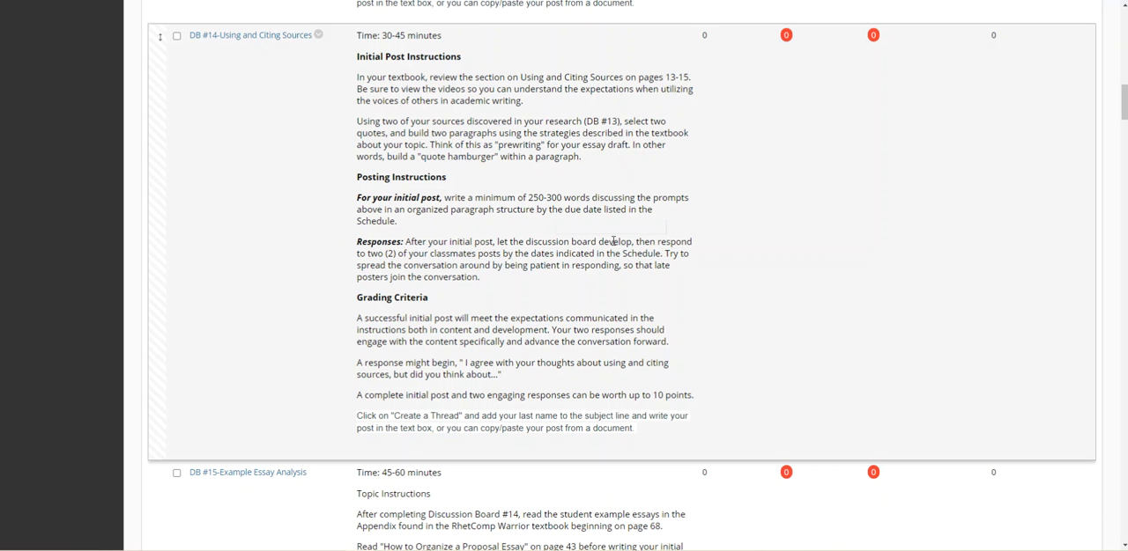
- Scroll the Blackboard forum list past DB #14 to the DB #15-Example Essay Analysis instructions
{"action": "scroll", "scroll_direction": "down", "scroll_amount": 3}
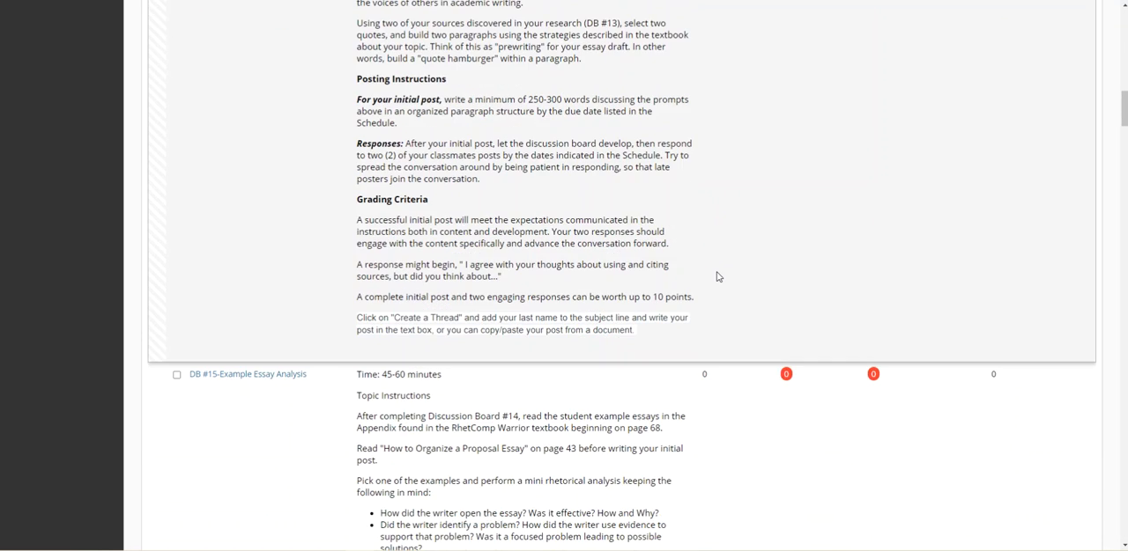
{"action": "scroll", "scroll_direction": "down", "scroll_amount": 3}
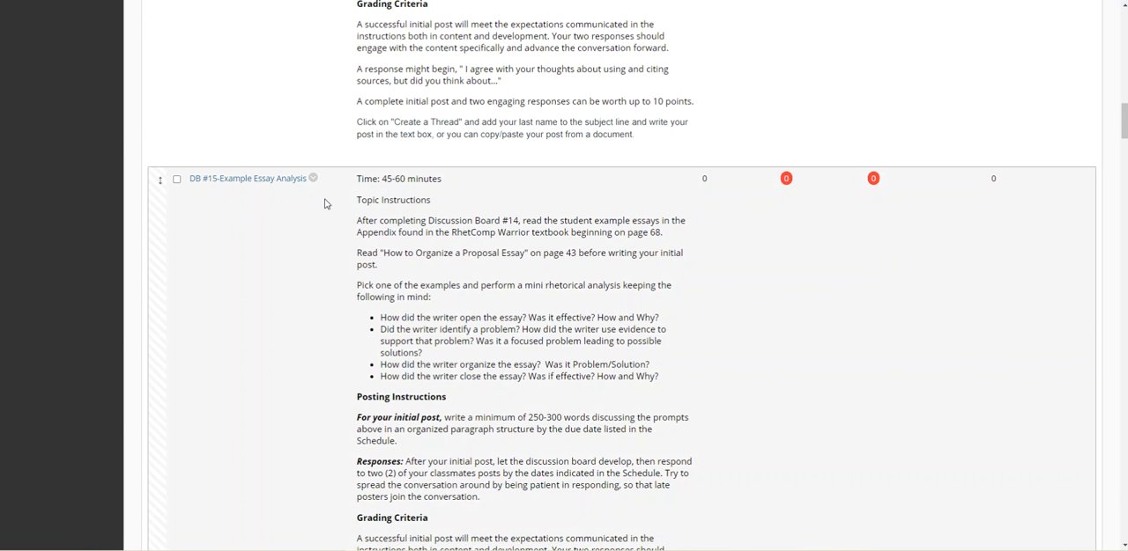
{"action": "mouse_move", "coordinate": [324, 204]}
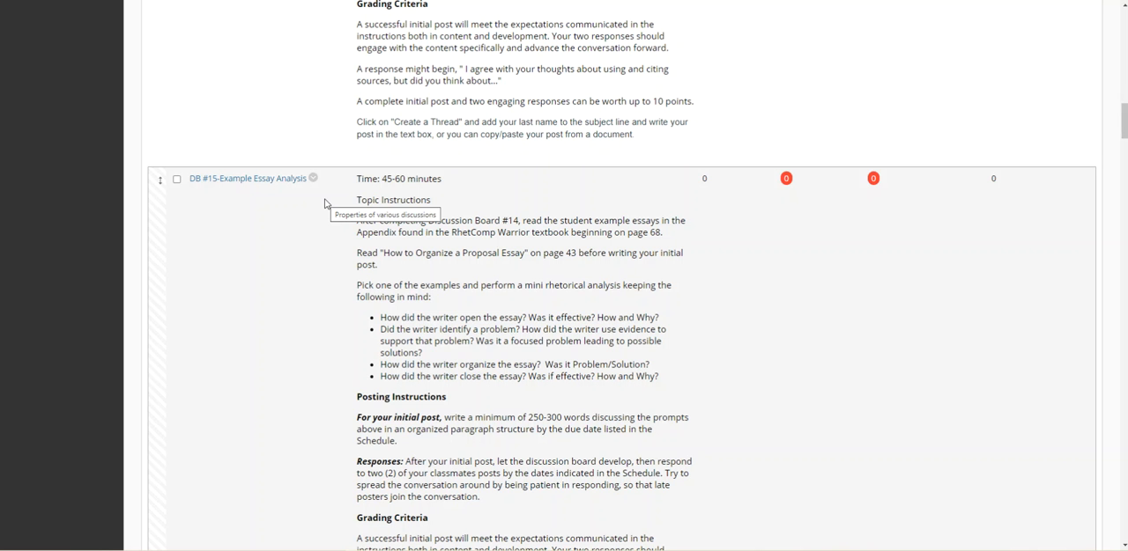
{"action": "mouse_move", "coordinate": [358, 214]}
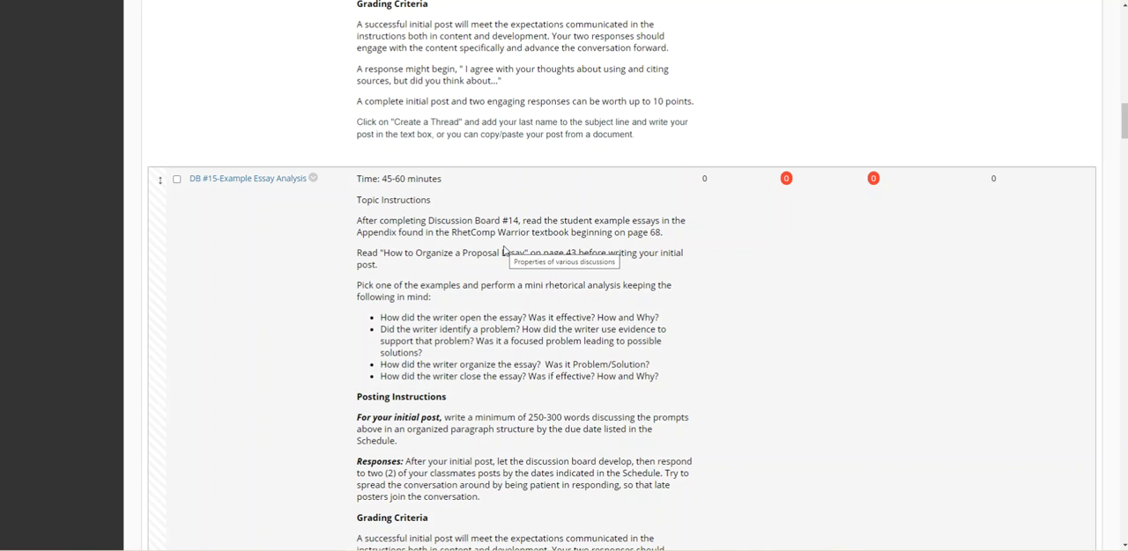
{"action": "mouse_move", "coordinate": [515, 247]}
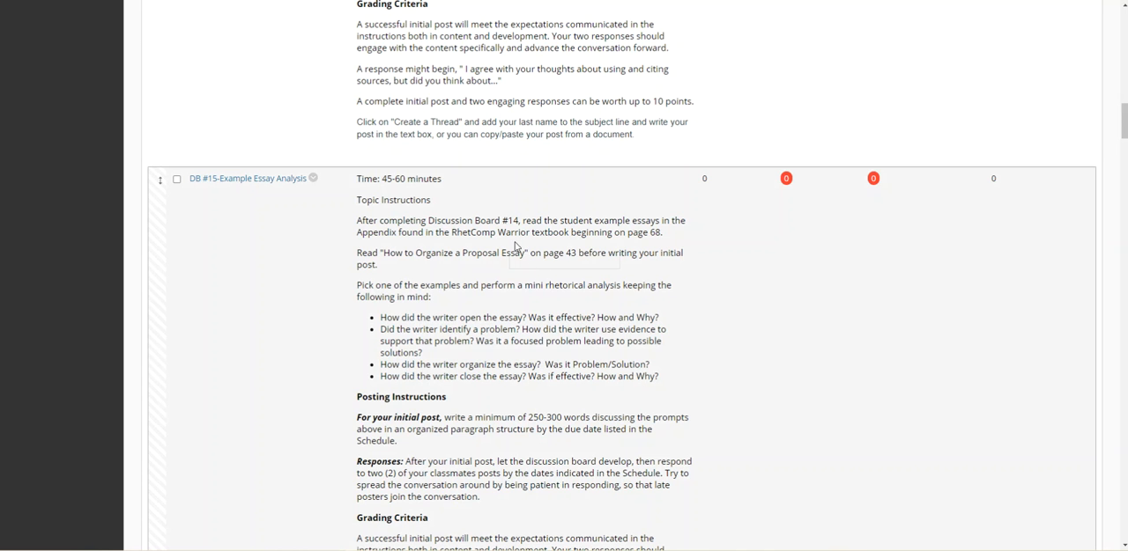
{"action": "mouse_move", "coordinate": [515, 250]}
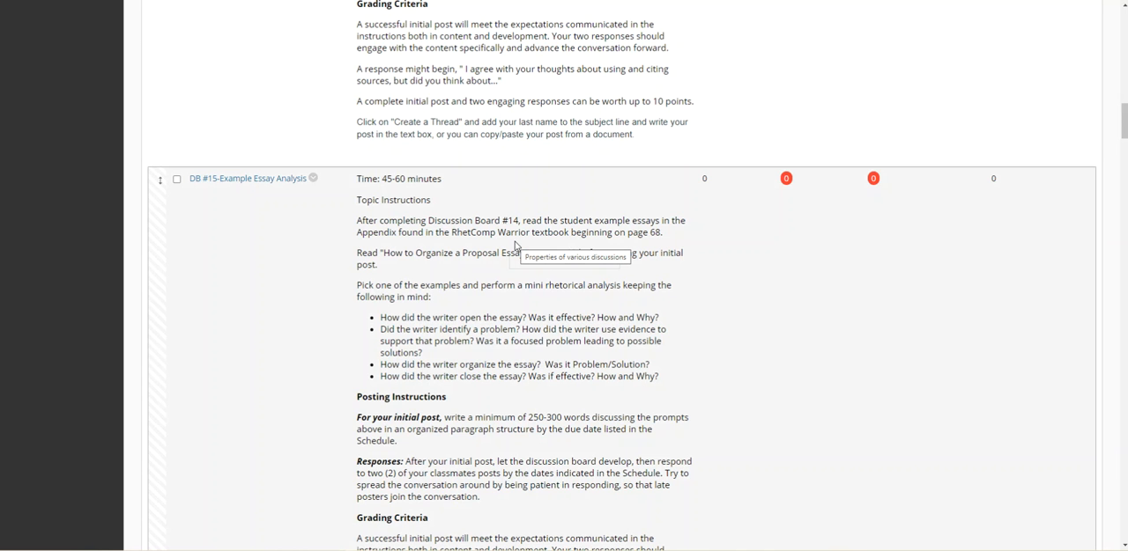